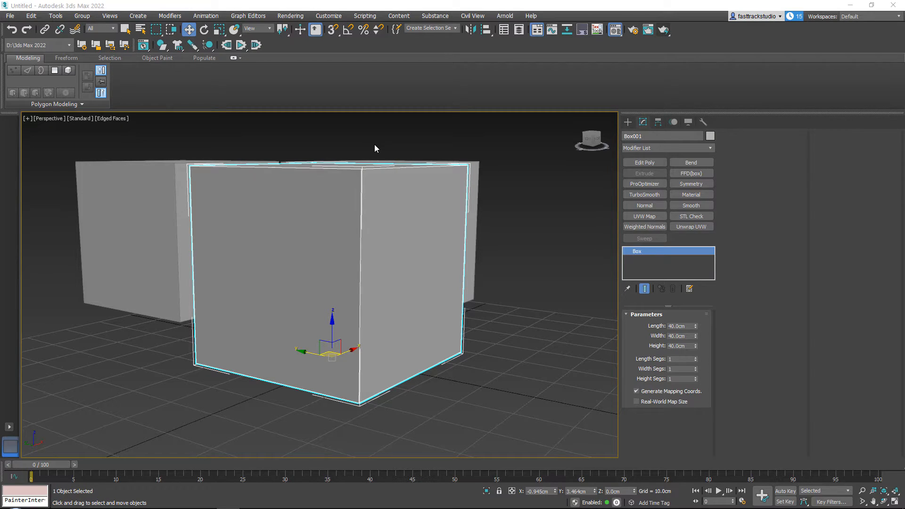
mouse_move(498, 156)
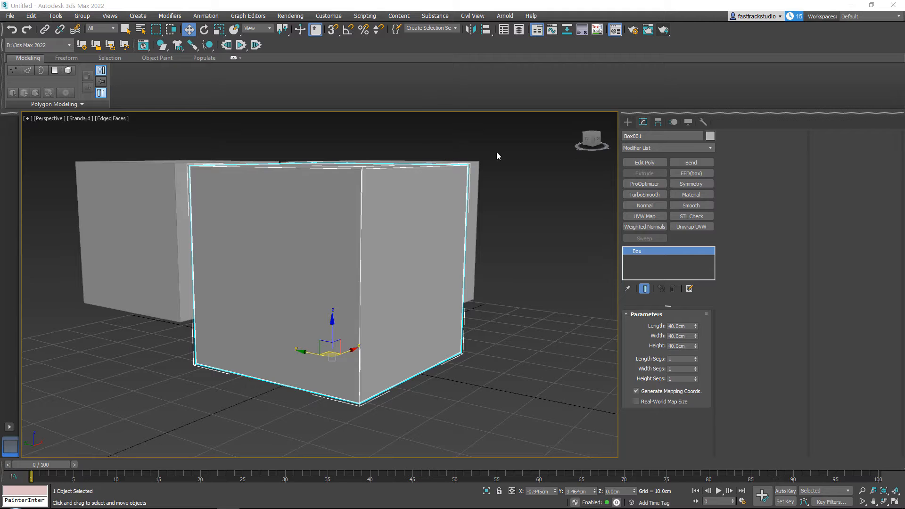
mouse_move(509, 167)
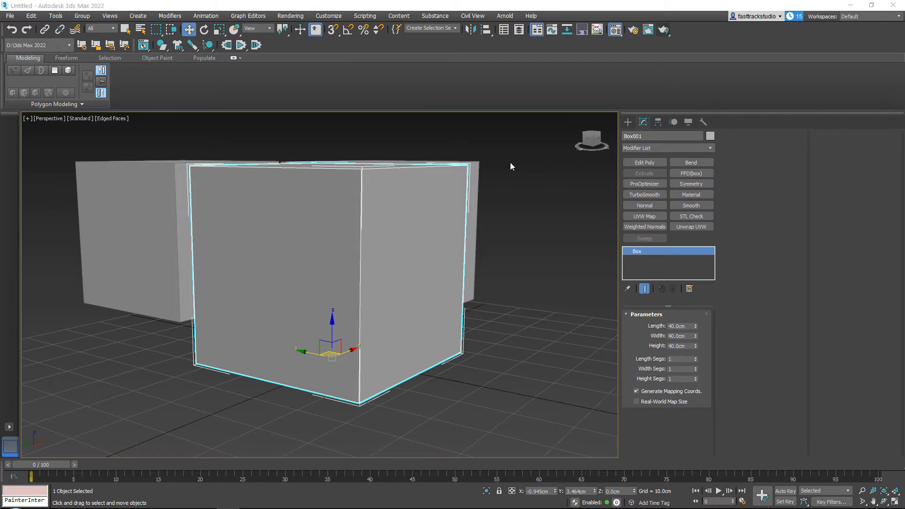
Turn on See-Through in the 40 cm box's Object Properties so the boxes behind show through.
click(508, 208)
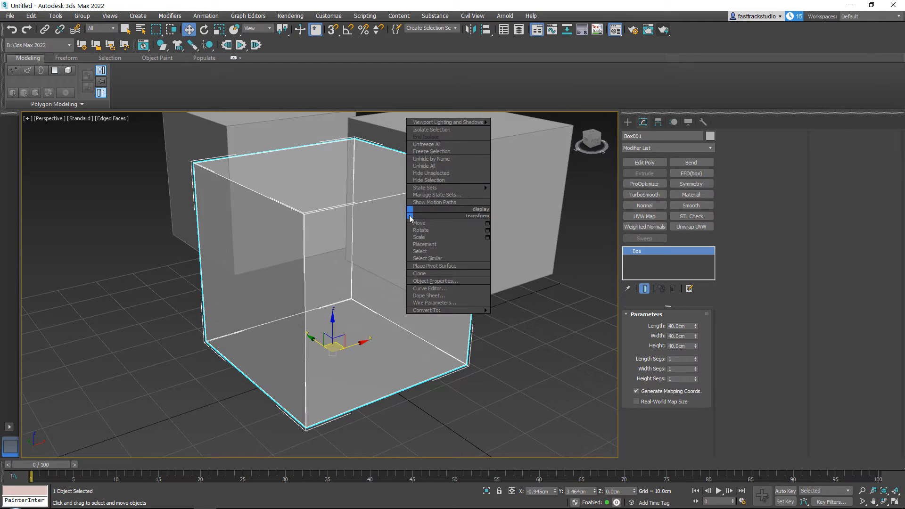
click(434, 281)
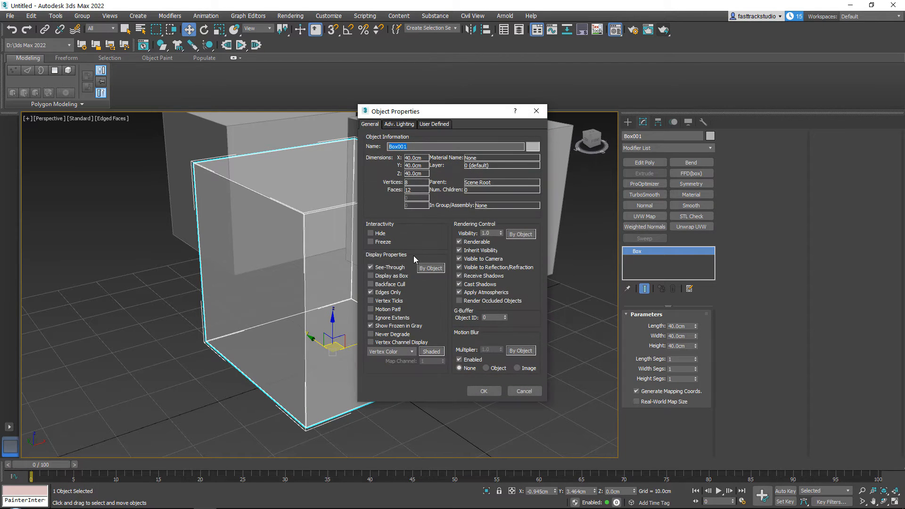
click(370, 267)
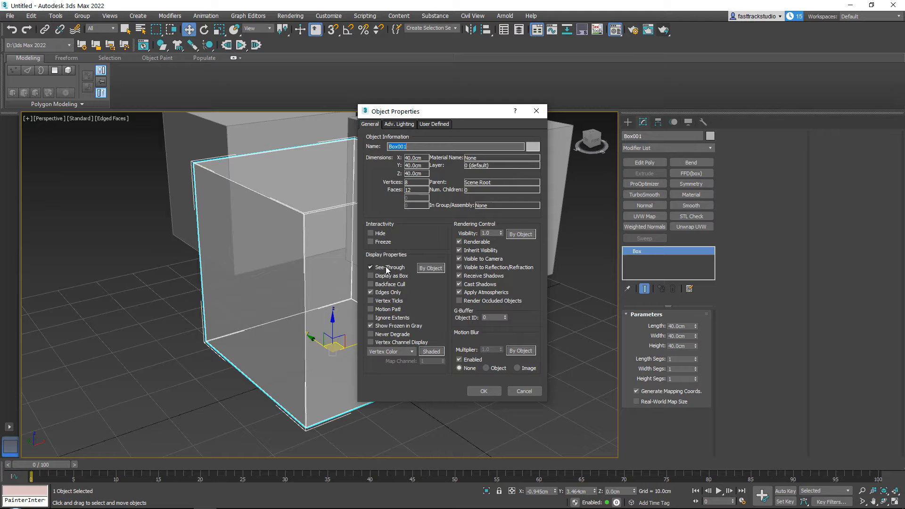
click(483, 390)
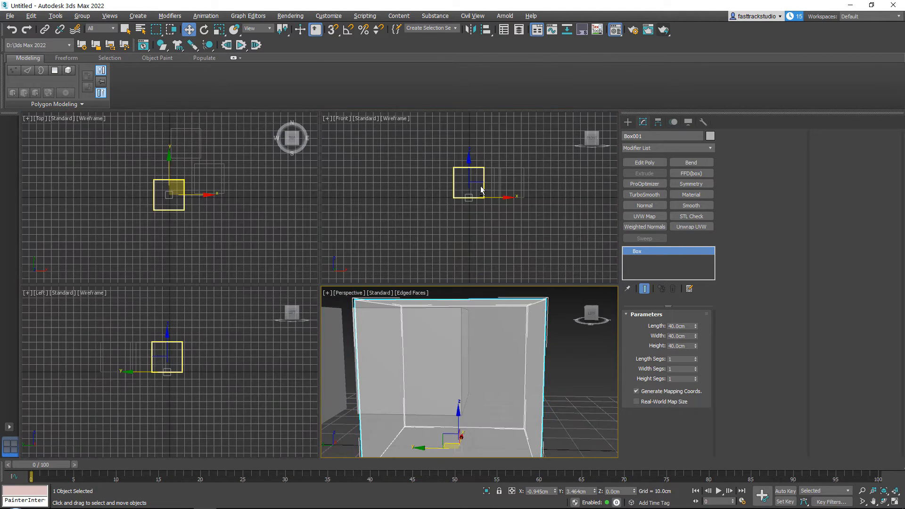
click(93, 119)
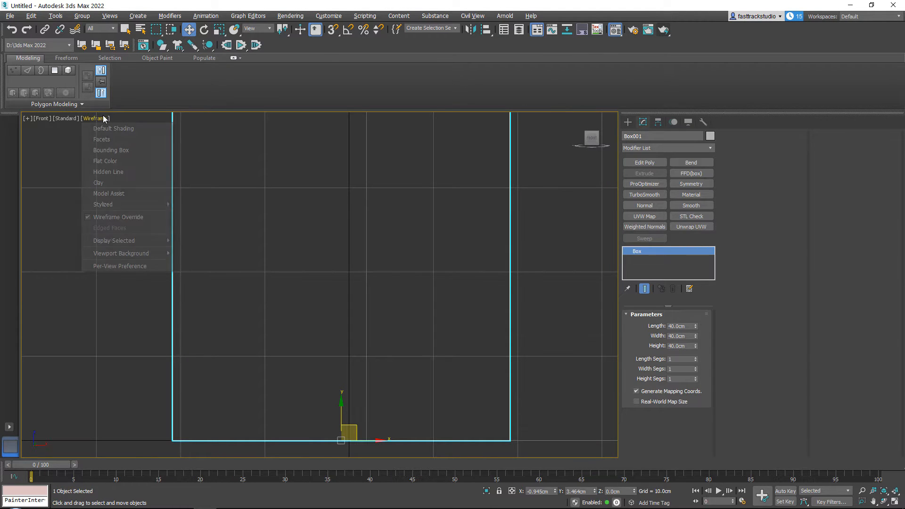
click(114, 129)
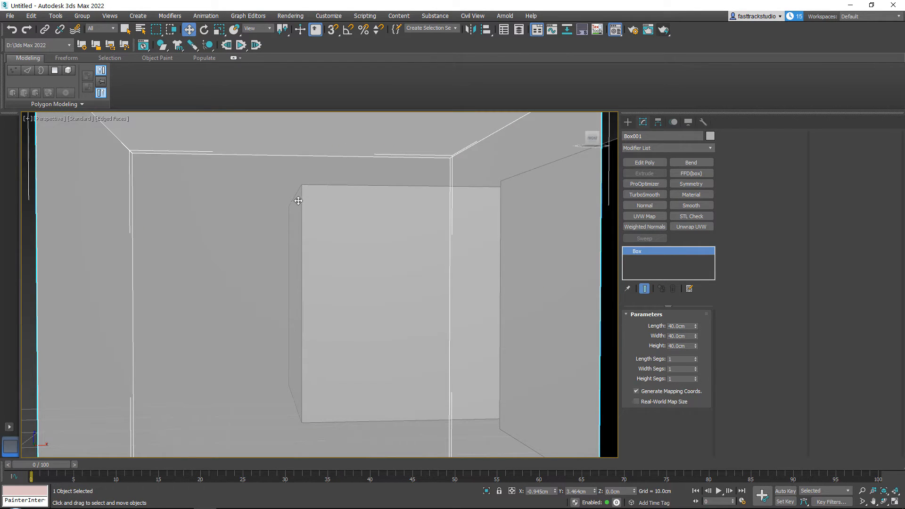
mouse_move(365, 196)
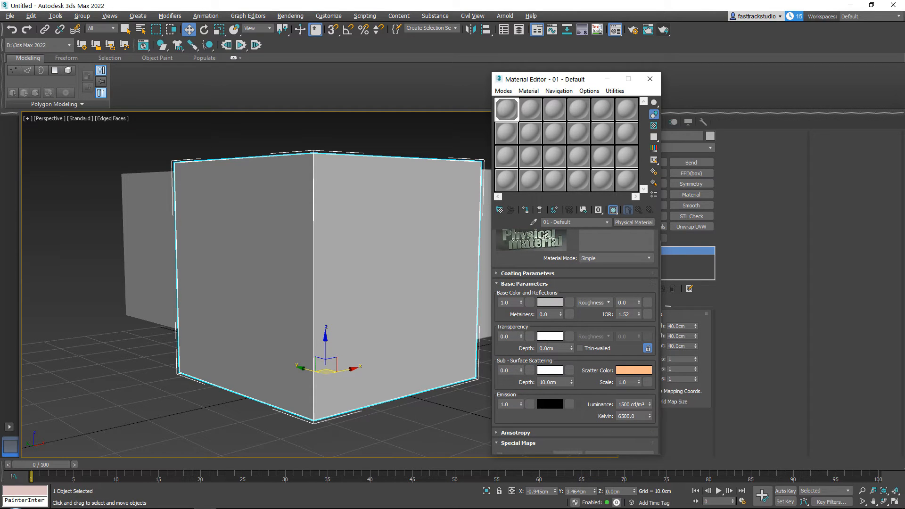
Set the box's Physical Material Transparency to 0.95 and Roughness to 1.0.
triple_click(509, 336)
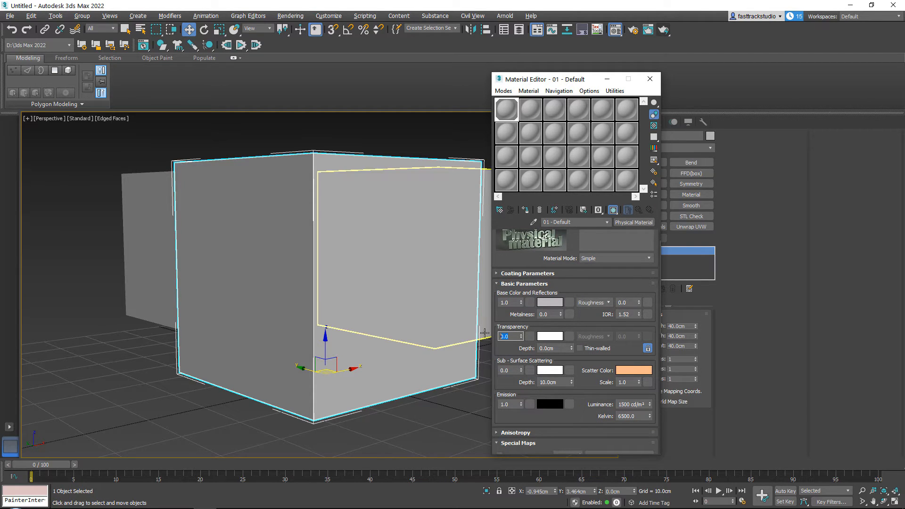
mouse_move(501, 331)
text(0.95)
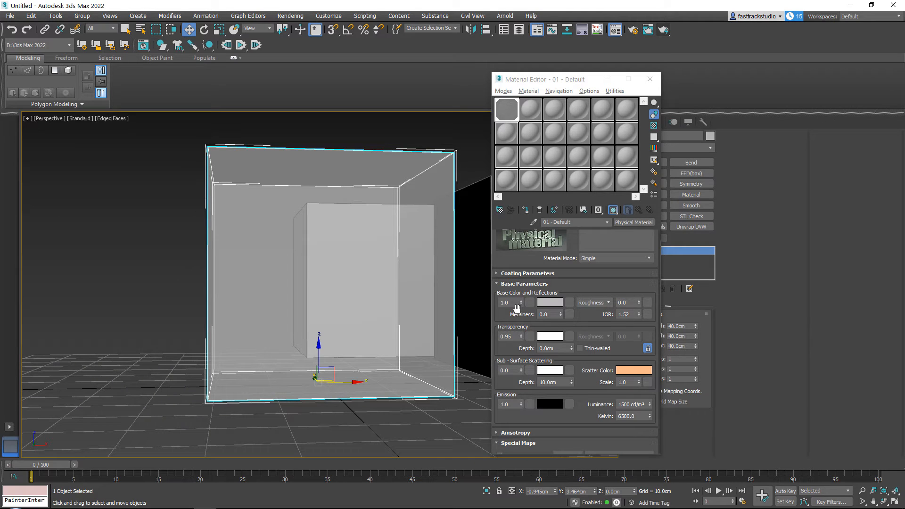
triple_click(626, 301)
text(1)
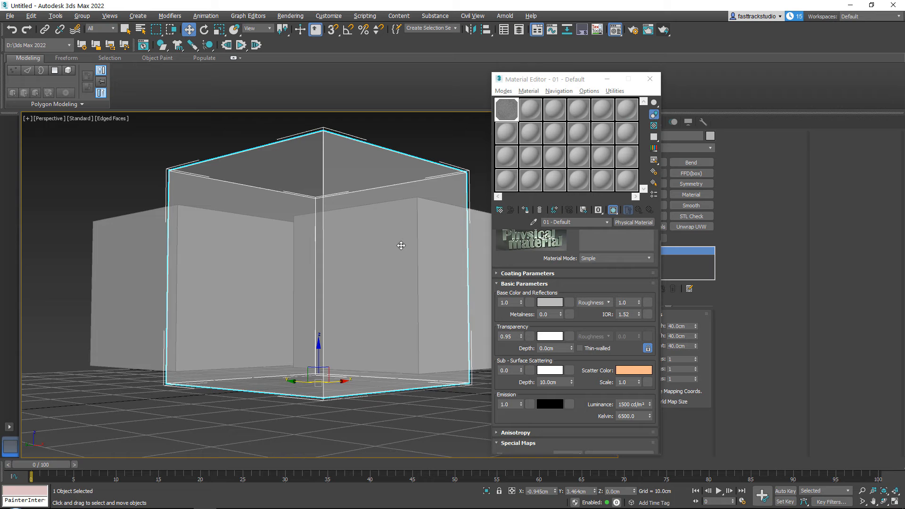
Change the material's Base Color to dark grey, RGB about 0.208.
click(549, 301)
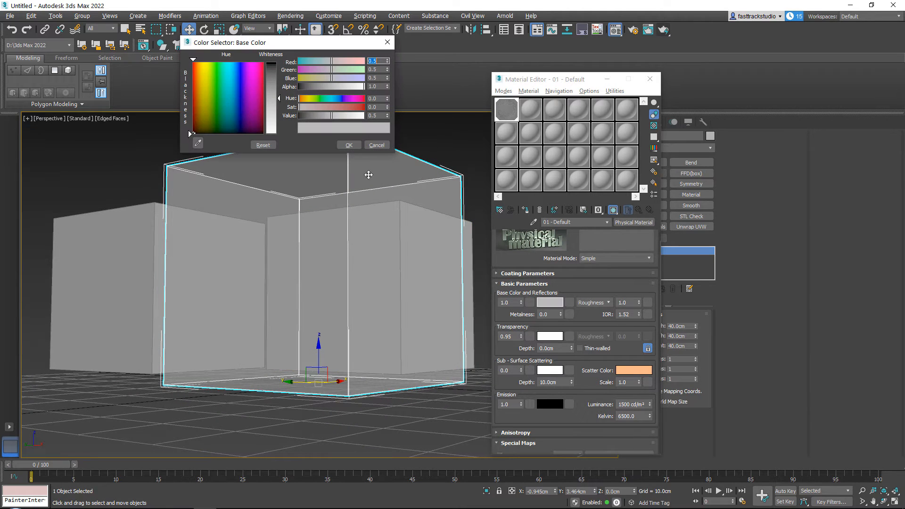
click(376, 144)
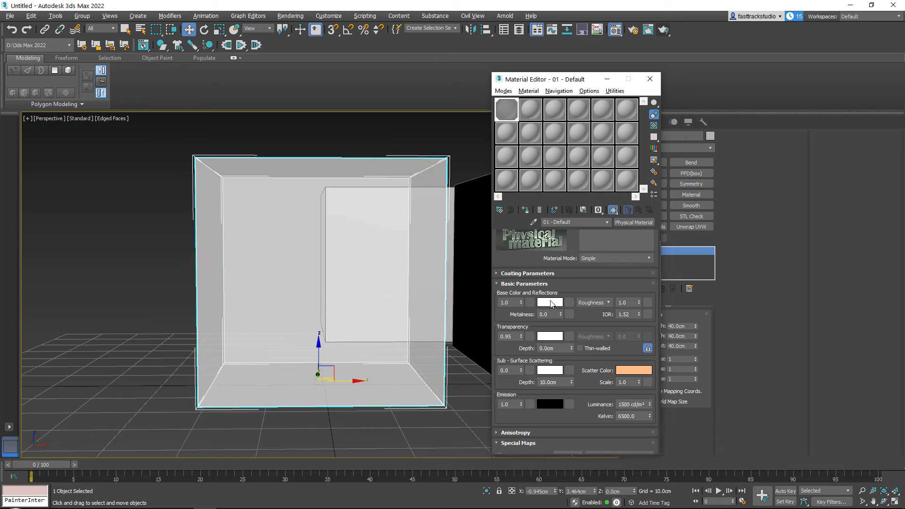
click(548, 301)
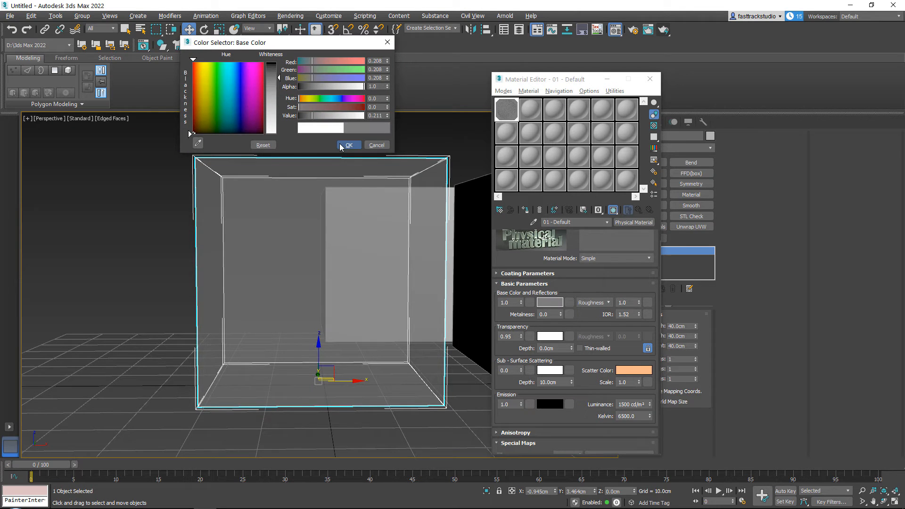
click(347, 144)
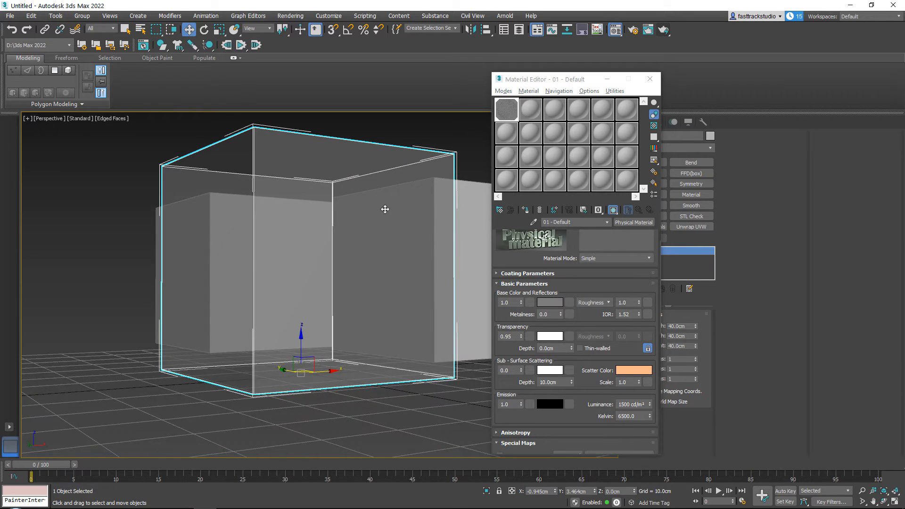
Lighten the Base Color swatch to a lighter grey.
click(548, 302)
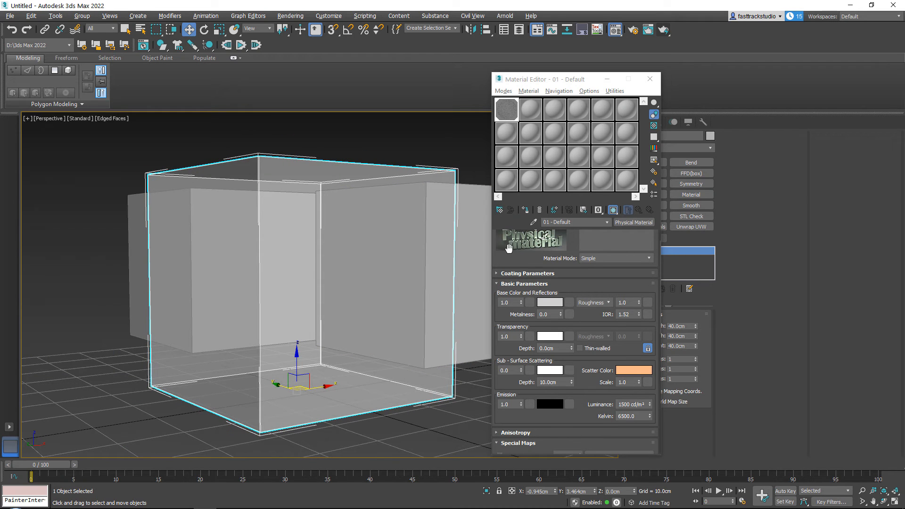
mouse_move(520, 304)
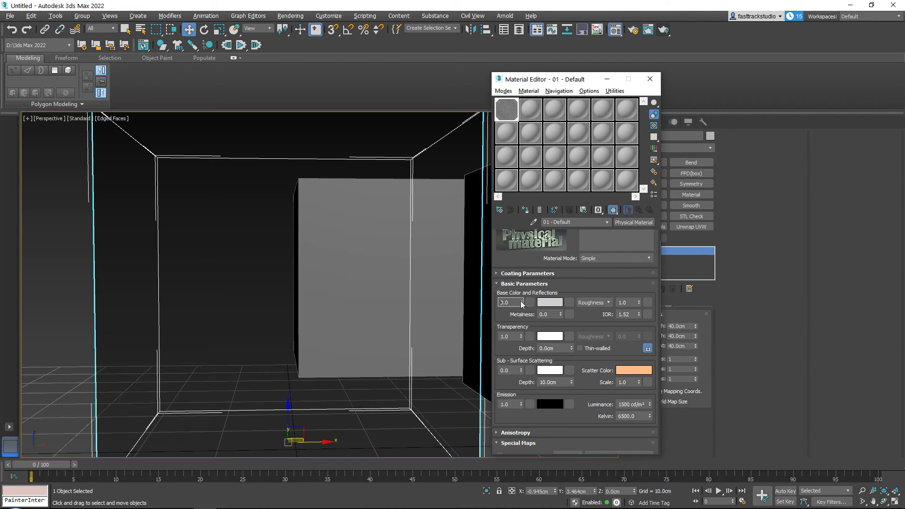
text(0.090)
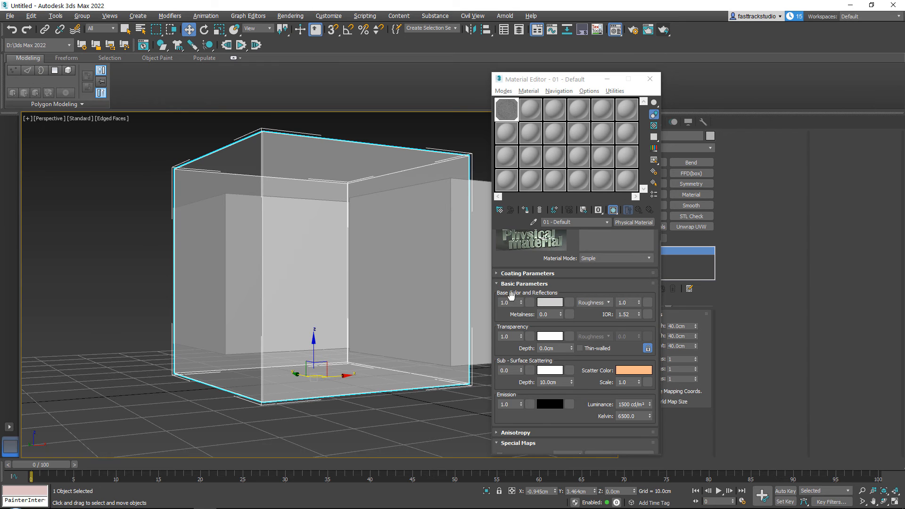
mouse_move(506, 131)
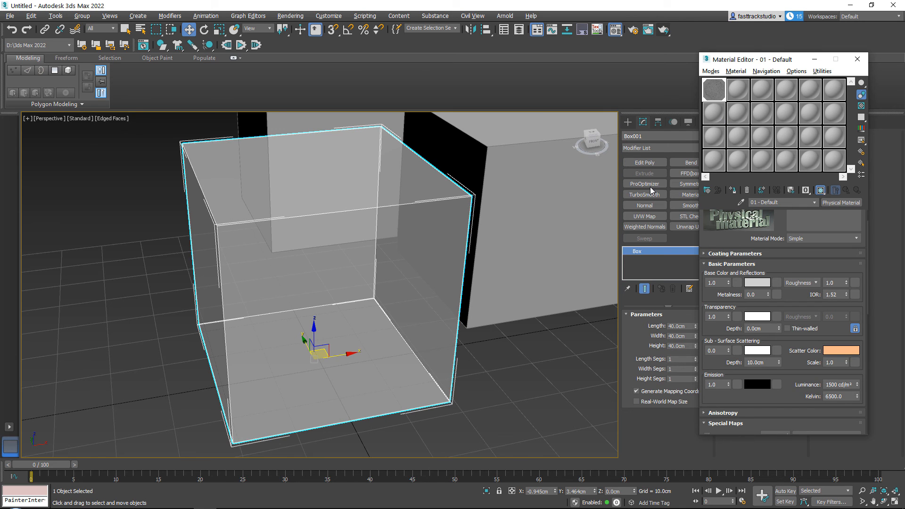
Assign an unused default Physical Material with 0.0 transparency to the box.
click(714, 113)
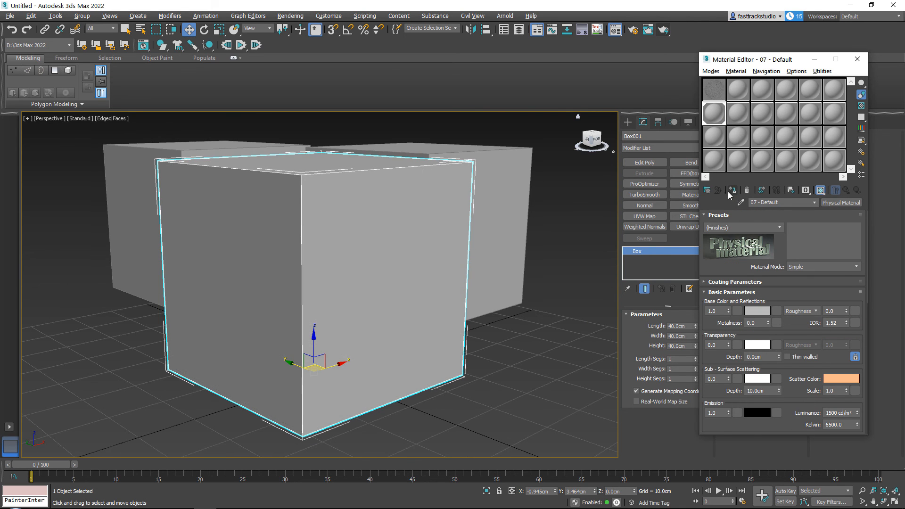